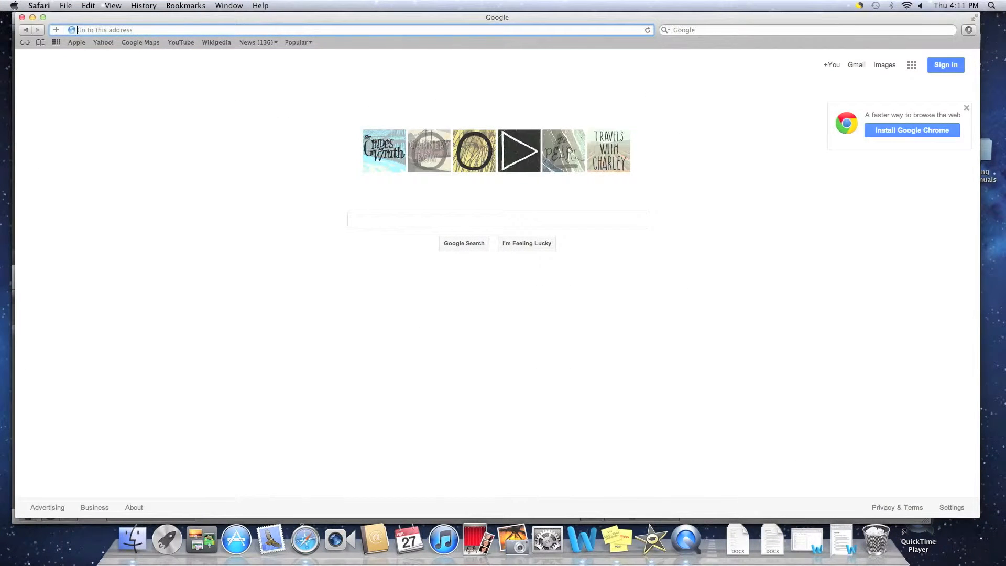
Navigate Safari to tamiu.collegiatelink.net to load the TAMIU CollegiateLink home page.
{"action": "type", "text": "http://tamiu"}
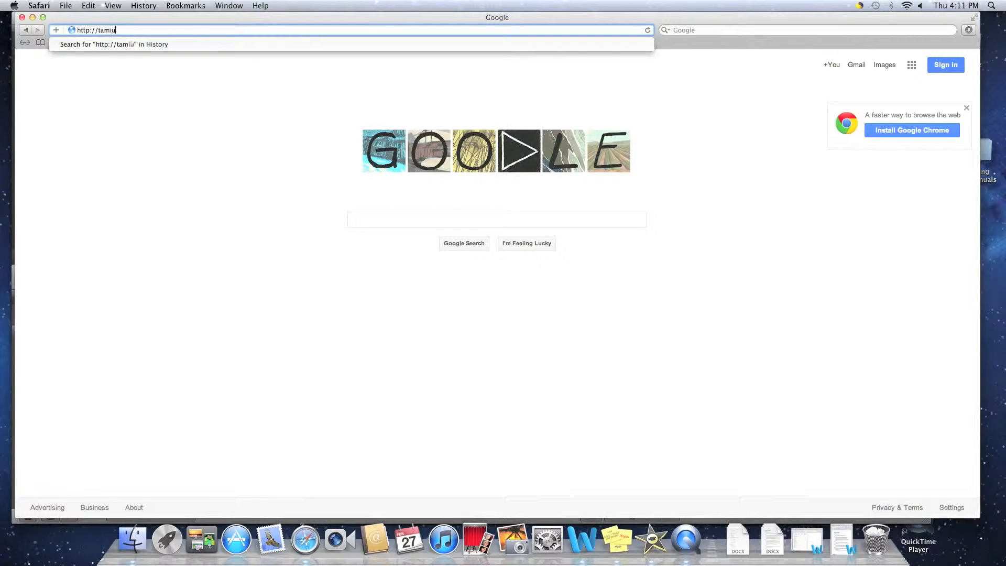
{"action": "type", "text": ".coll"}
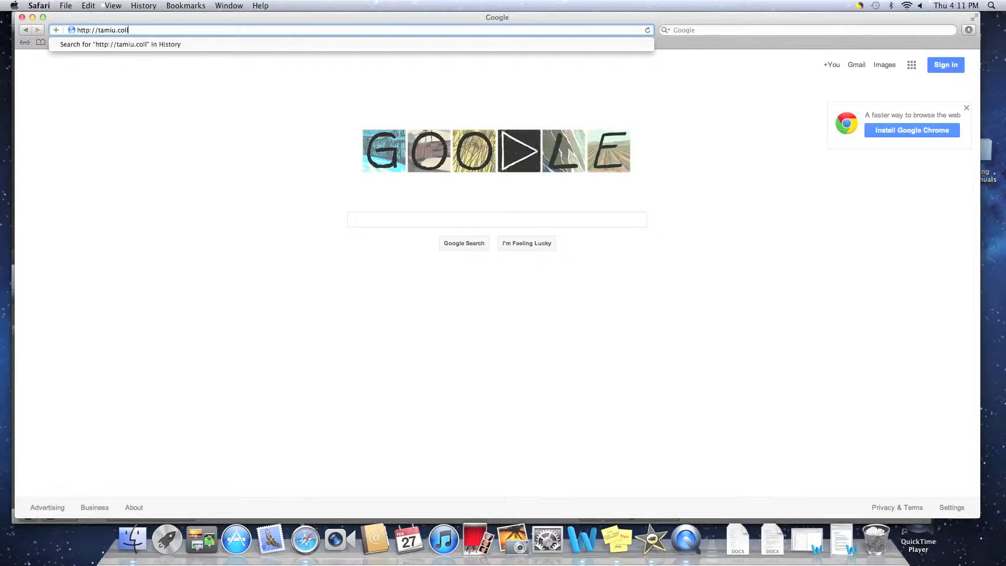
{"action": "type", "text": "egiatelin"}
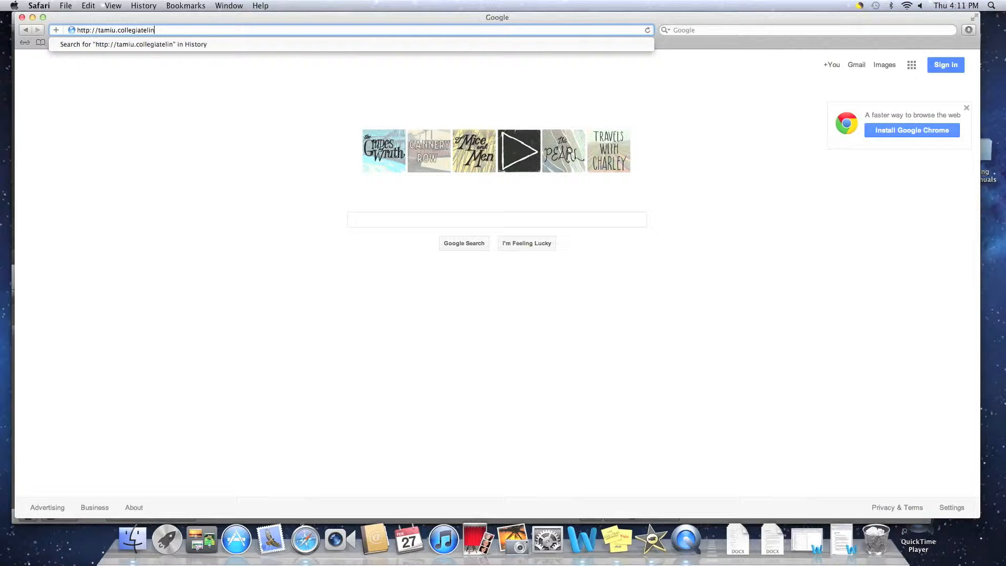
{"action": "type", "text": "k.net/"}
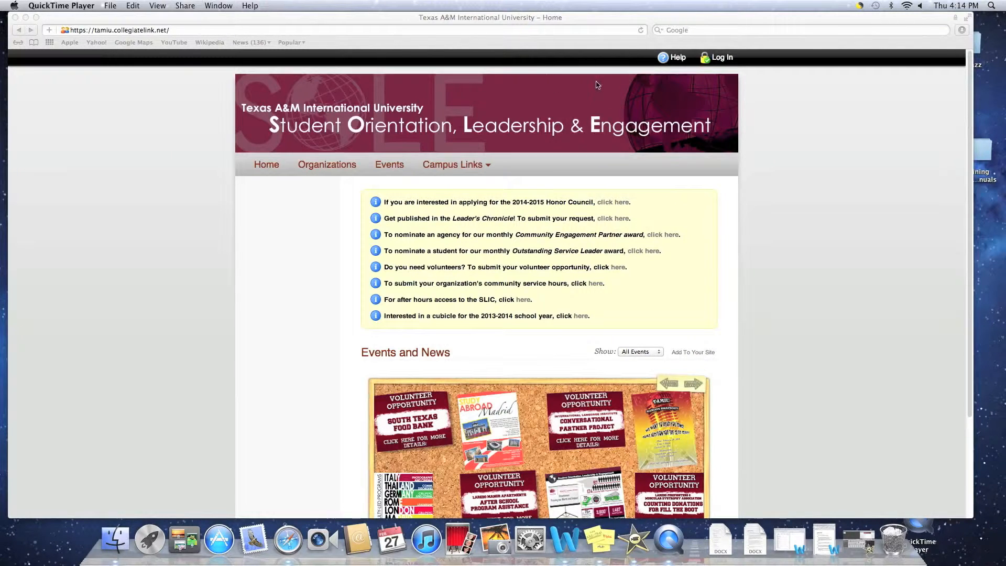
{"action": "mouse_move", "coordinate": [653, 87]}
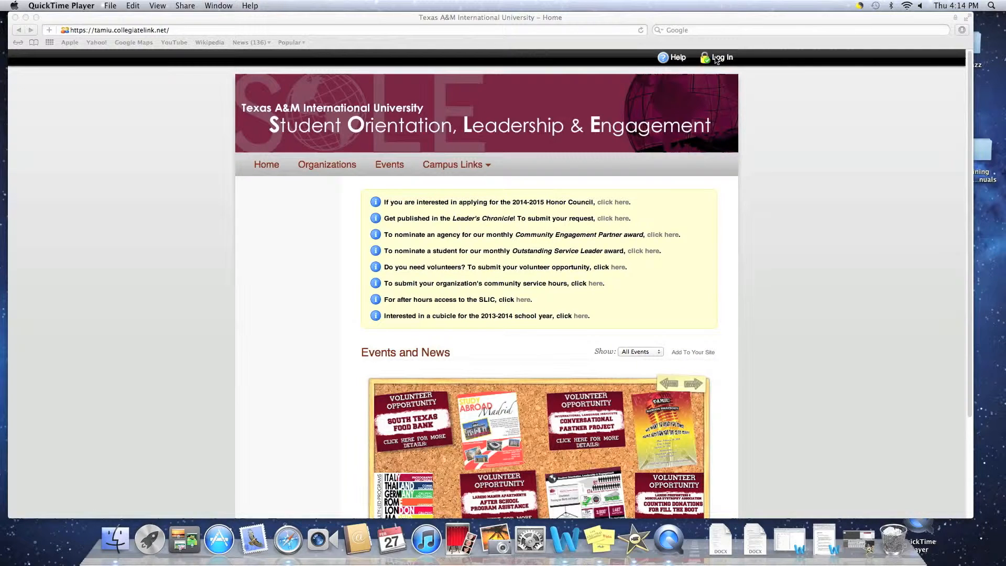
Use the Log In link to reach the TAMIU Central Authentication Service sign-in page.
{"action": "left_click", "coordinate": [721, 56]}
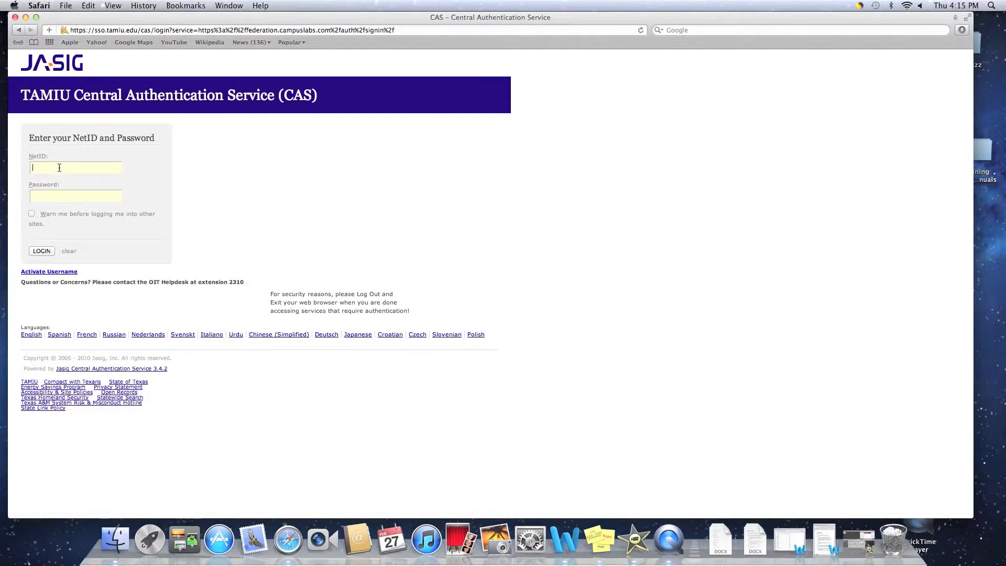
Sign in through CAS with the student's NetID and password to reach the logged-in SOLE home page.
{"action": "type", "text": "tamil"}
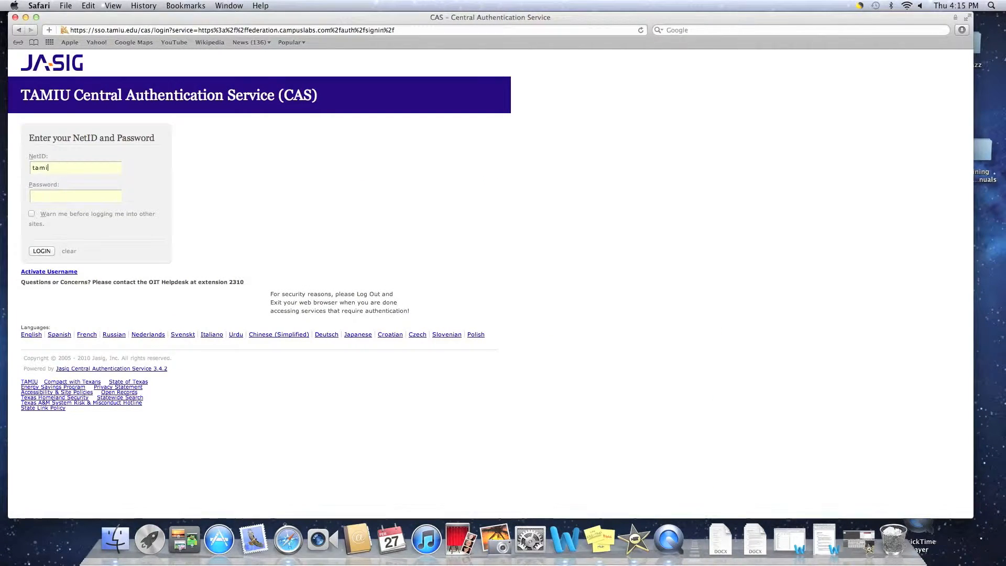
{"action": "type", "text": "ustudent"}
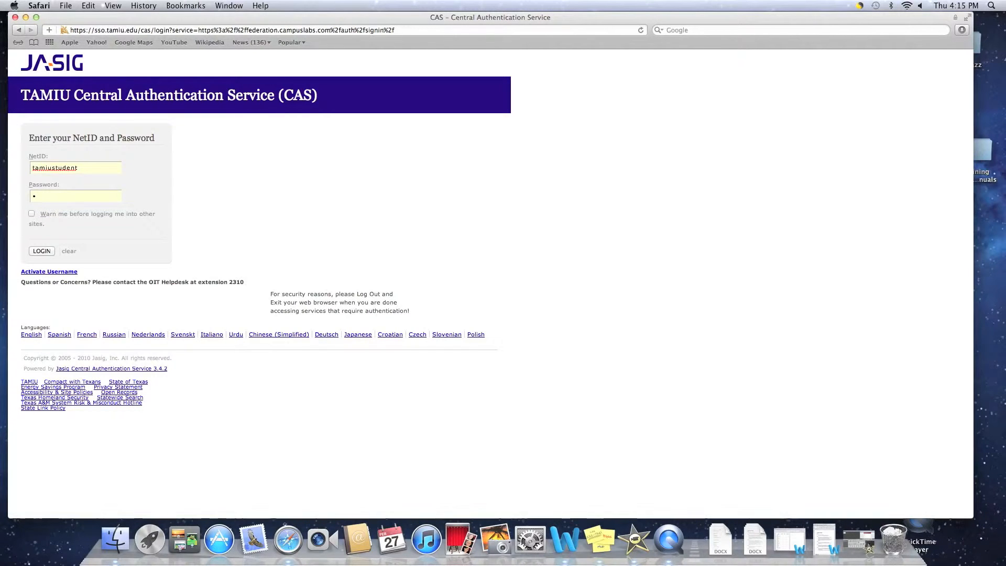
{"action": "type", "text": "password"}
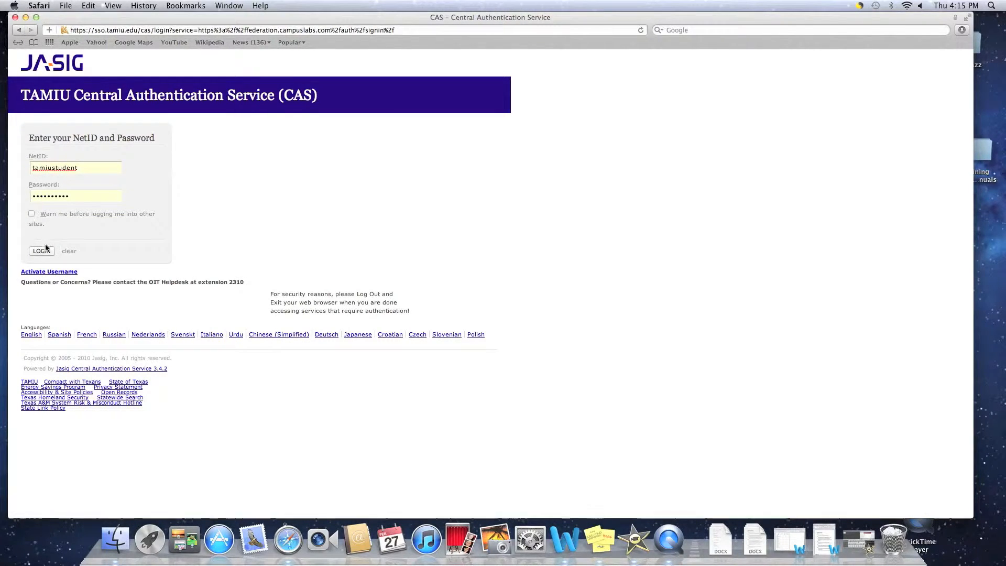
{"action": "left_click", "coordinate": [41, 250]}
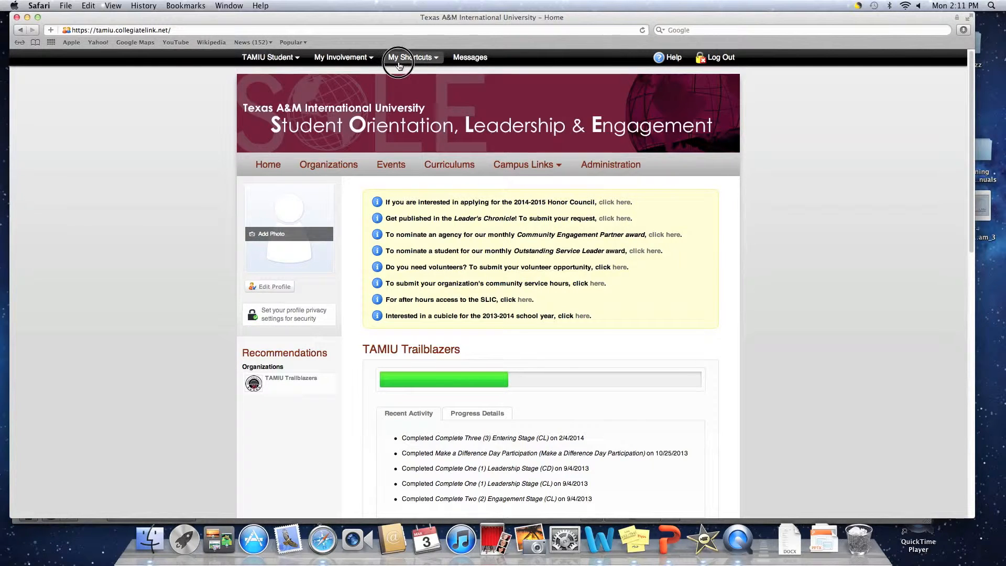
Choose Leadership TAMIU from the My Shortcuts organizations list to reach its page.
{"action": "left_click", "coordinate": [409, 56]}
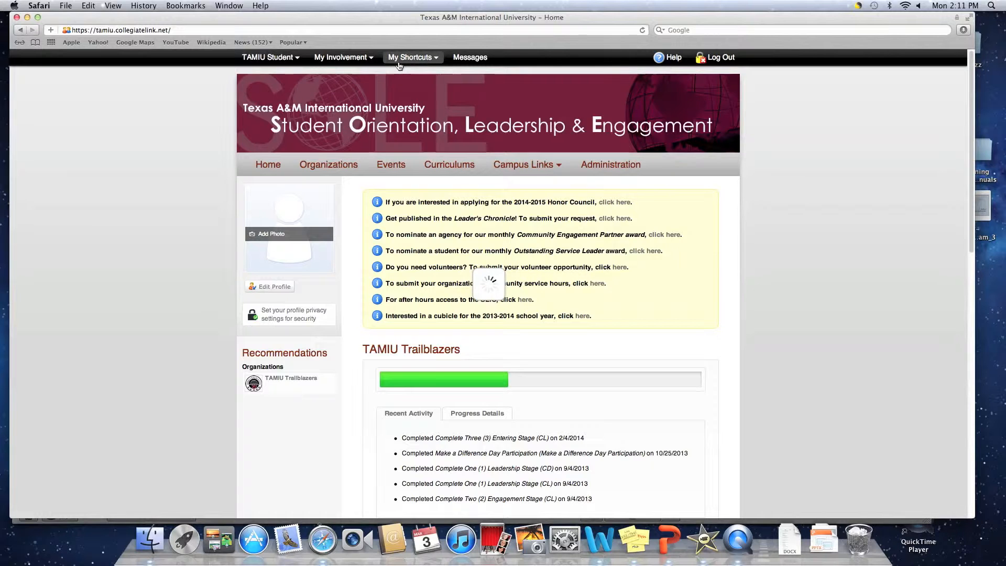
{"action": "left_click", "coordinate": [411, 57]}
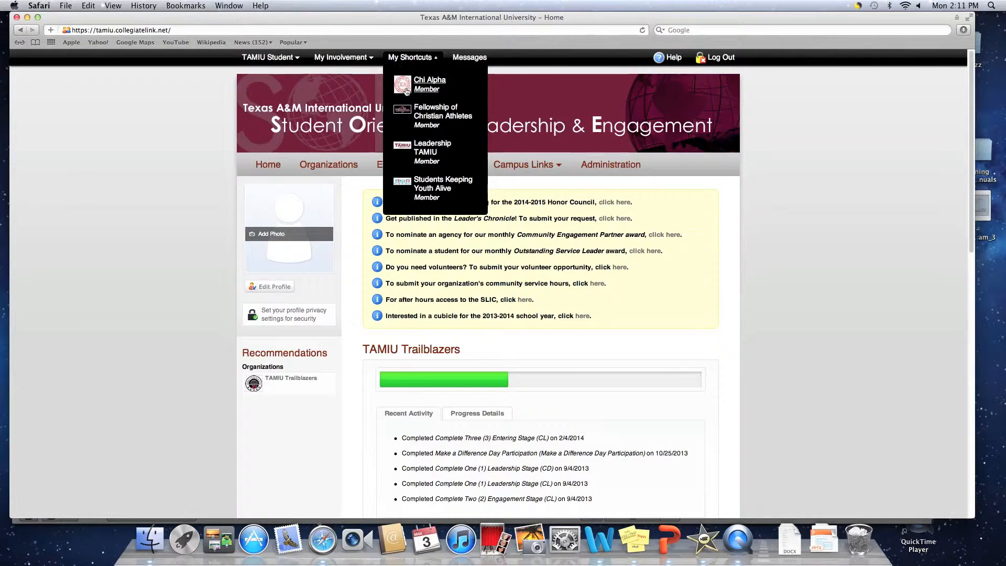
{"action": "mouse_move", "coordinate": [432, 152]}
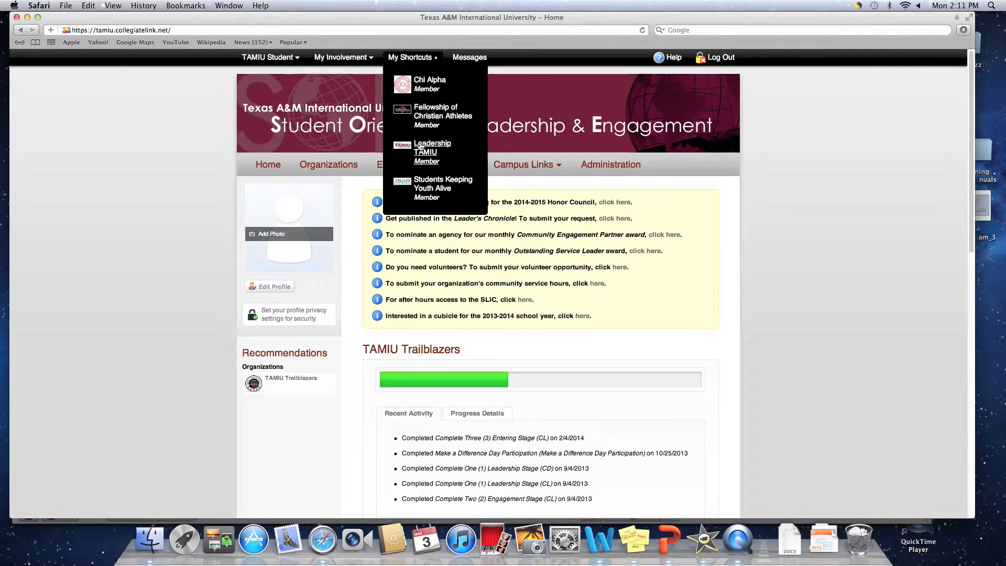
{"action": "left_click", "coordinate": [432, 152]}
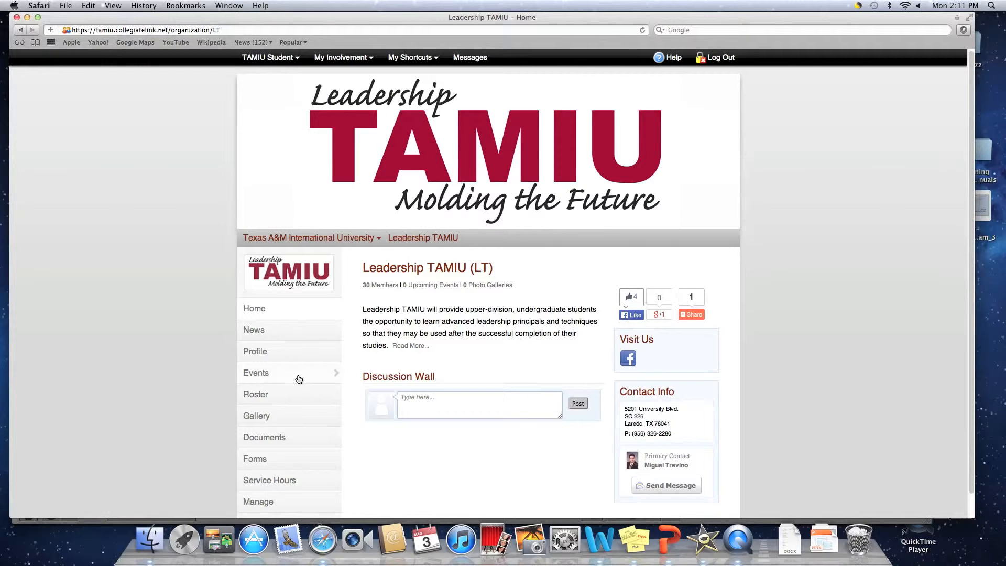
Submit a new Leadership TAMIU event at Student Center Auditorium for March 12–13, 2014.
{"action": "left_click", "coordinate": [256, 372]}
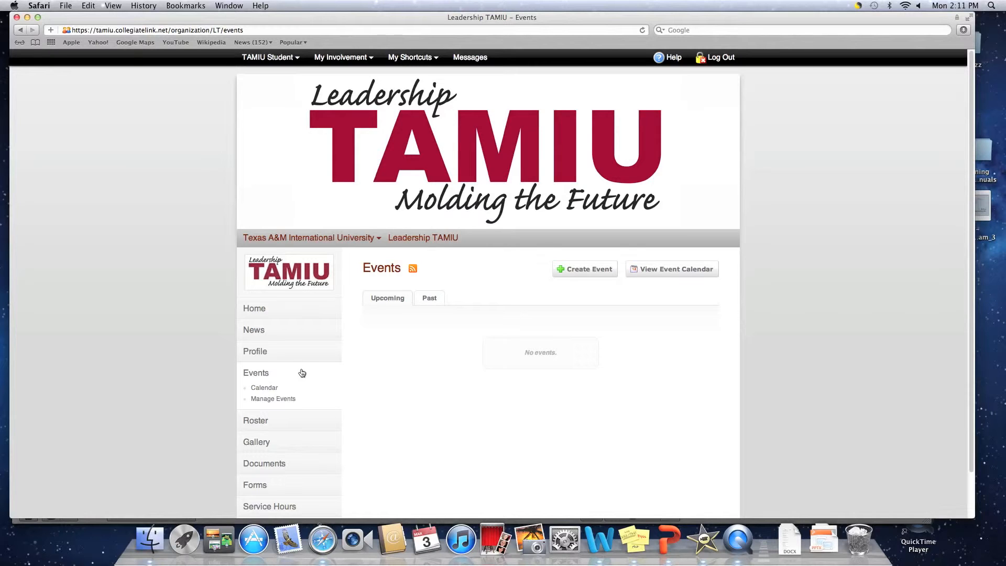
{"action": "mouse_move", "coordinate": [583, 222]}
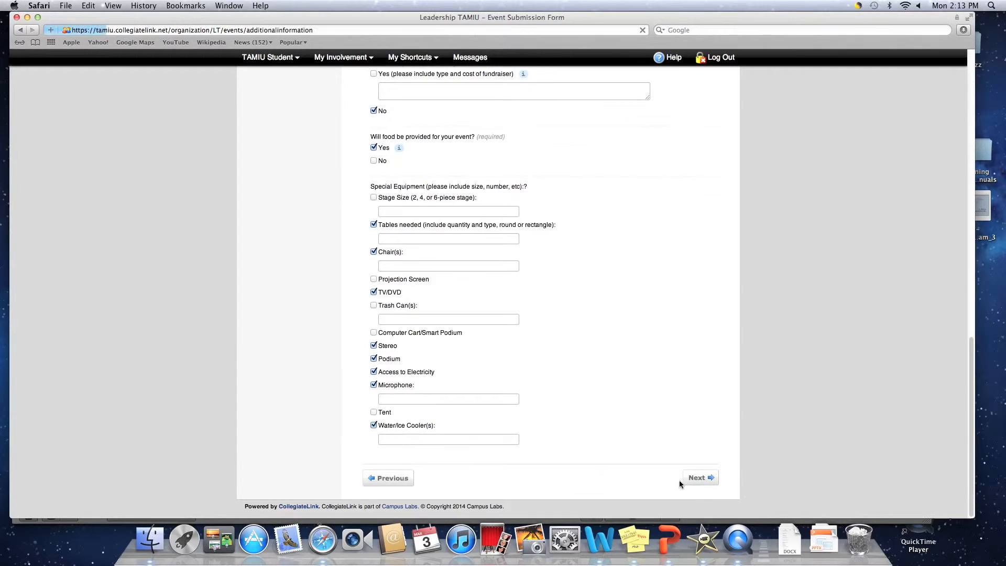
{"action": "left_click", "coordinate": [700, 478]}
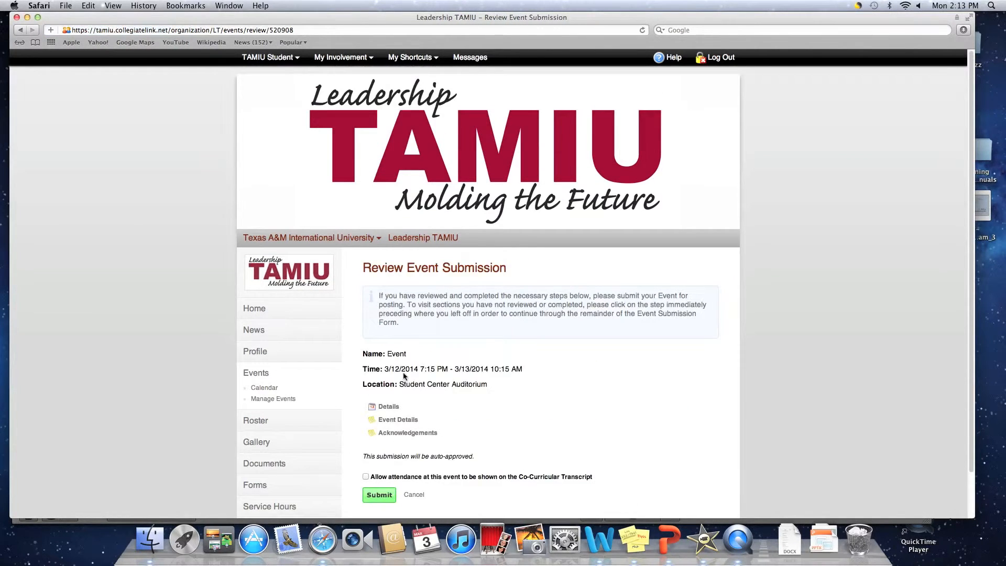
{"action": "left_click", "coordinate": [379, 494]}
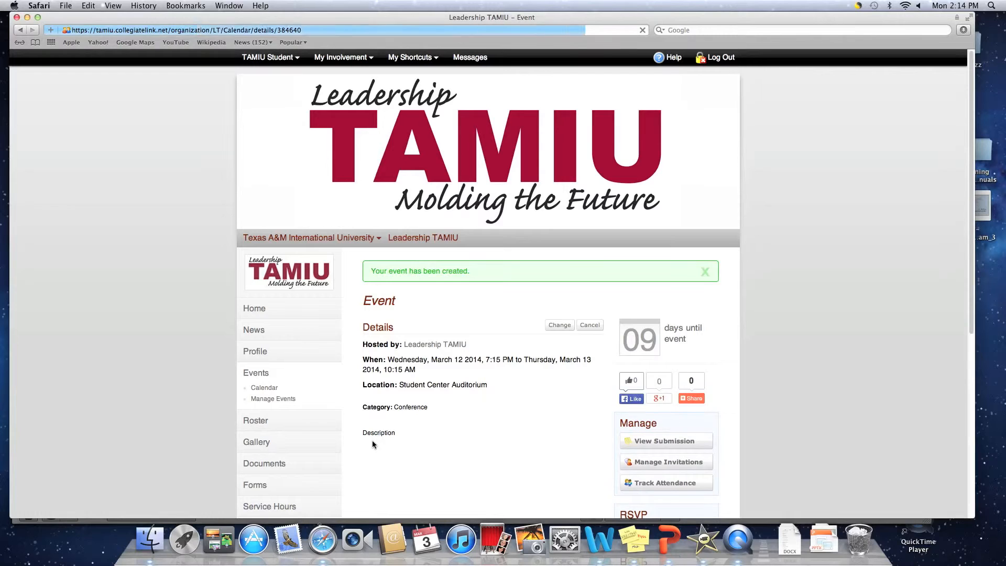
{"action": "scroll", "scroll_direction": "down", "scroll_amount": 3}
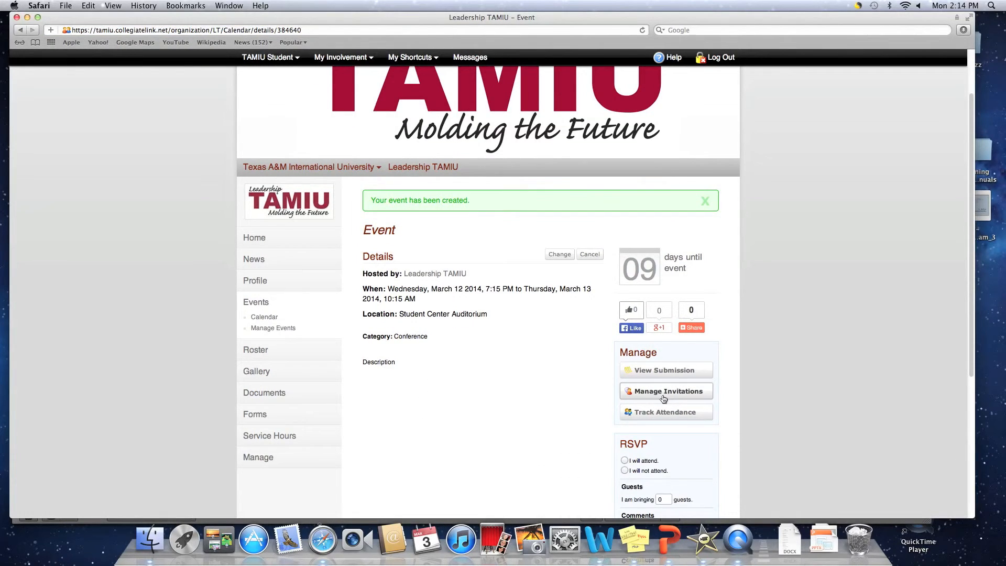
{"action": "scroll", "scroll_direction": "down", "scroll_amount": 3}
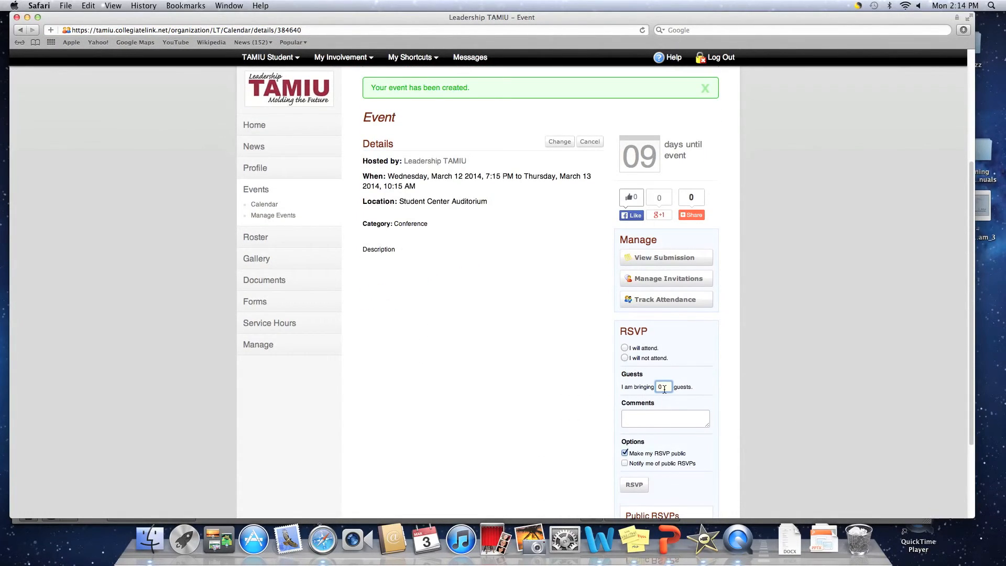
{"action": "scroll", "scroll_direction": "down", "scroll_amount": 3}
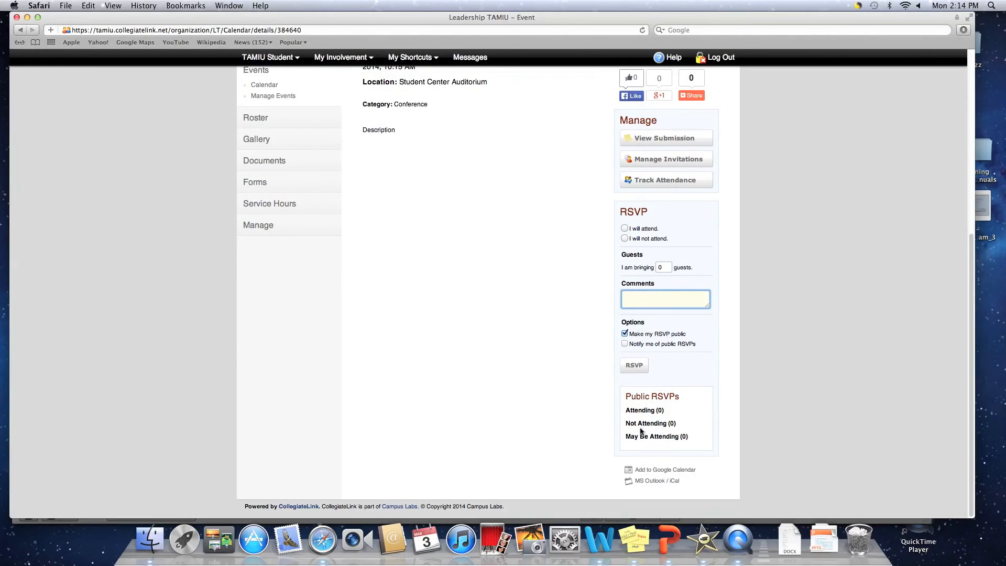